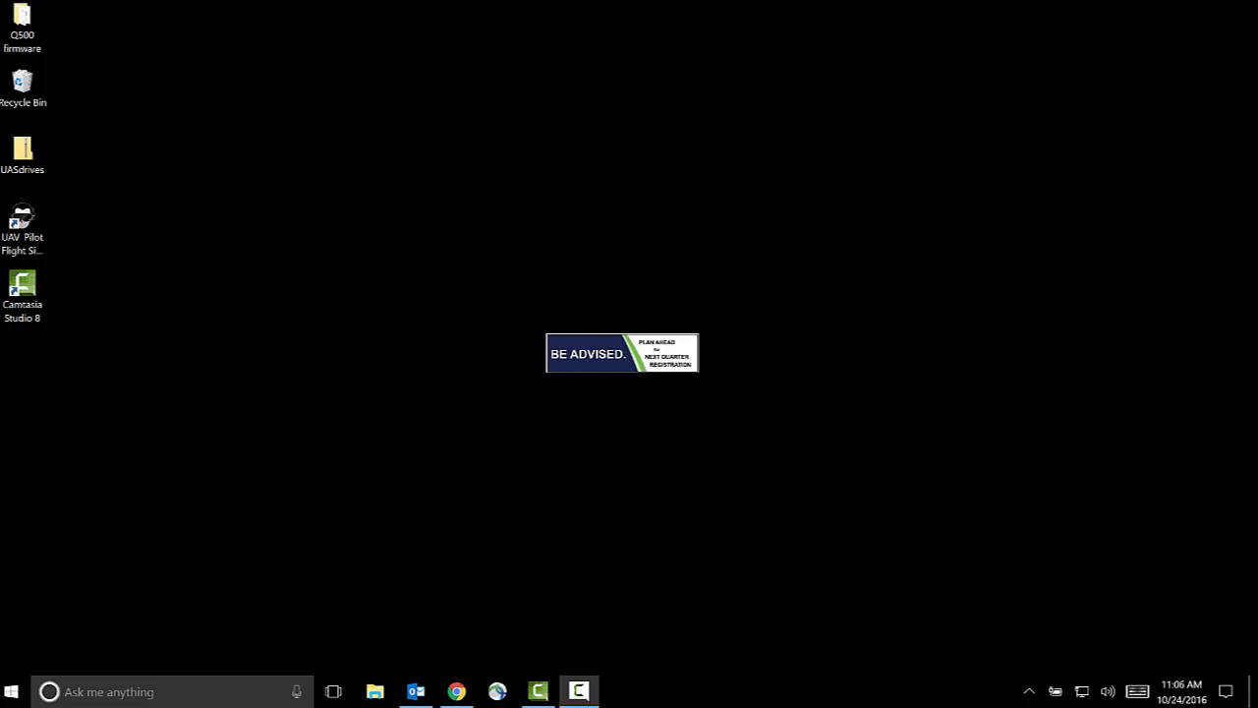
mouse_move(180, 652)
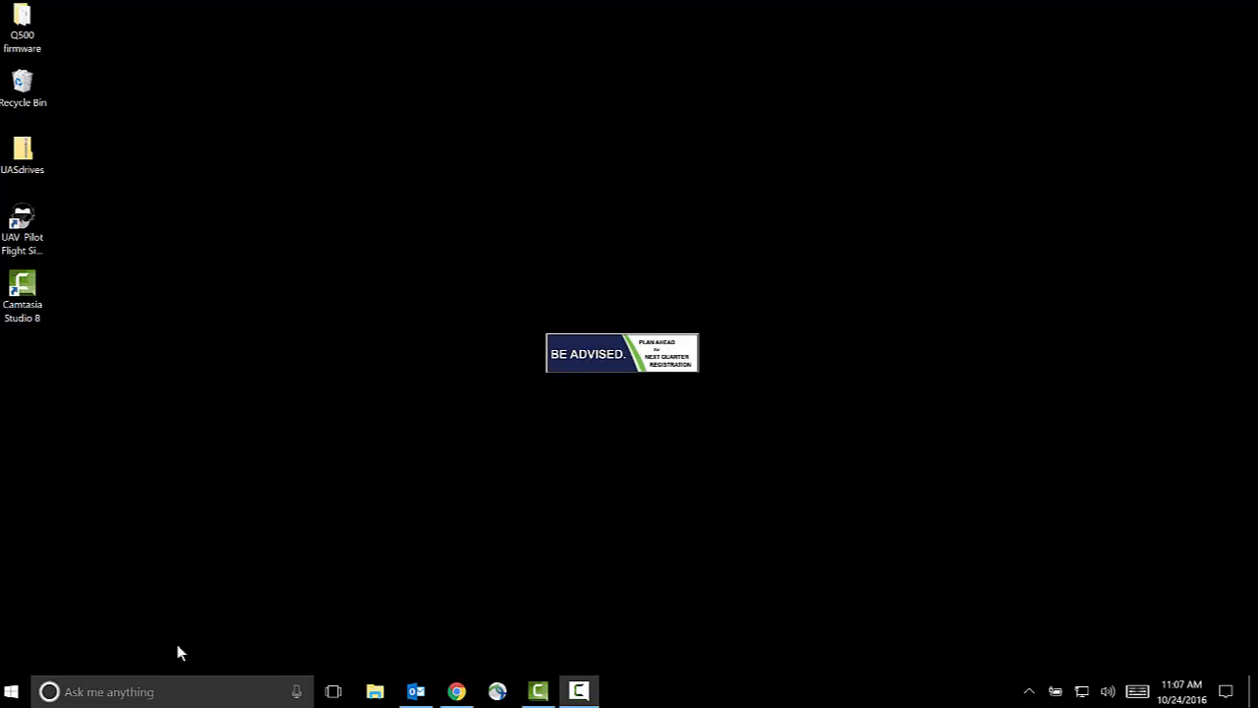
- Open the Big Bend Community College homepage and follow the header Portal link
left_click(457, 691)
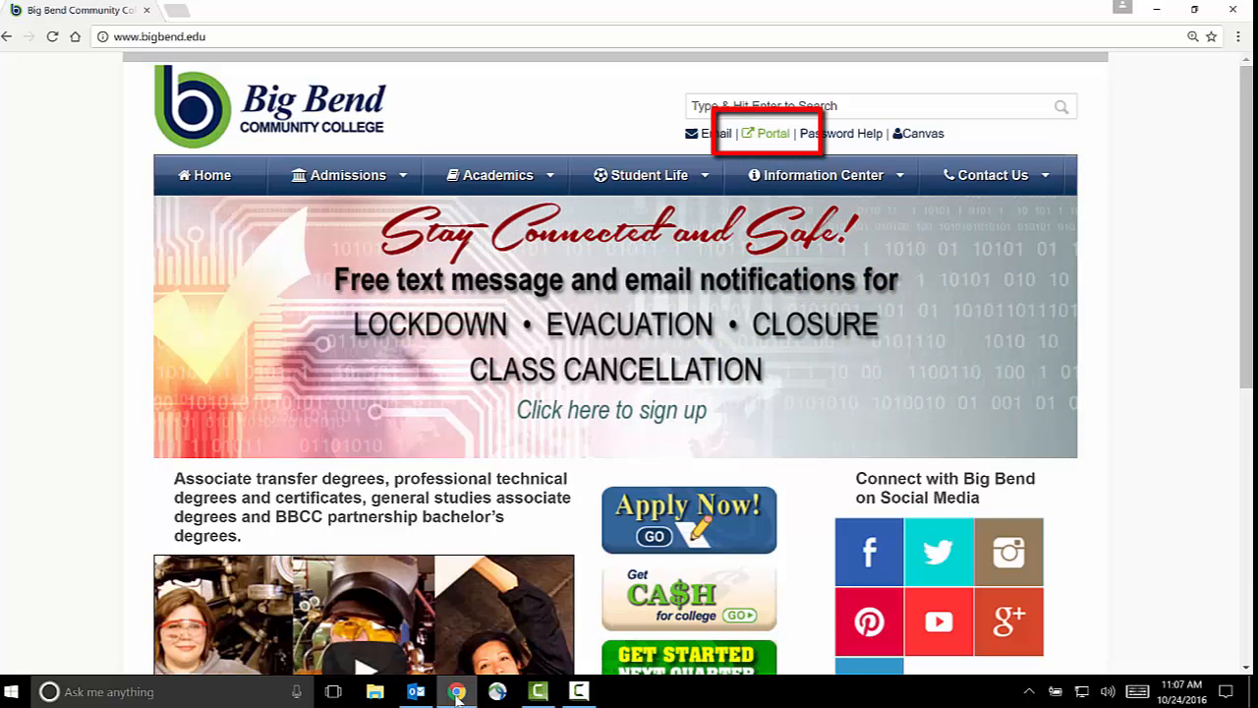
mouse_move(867, 202)
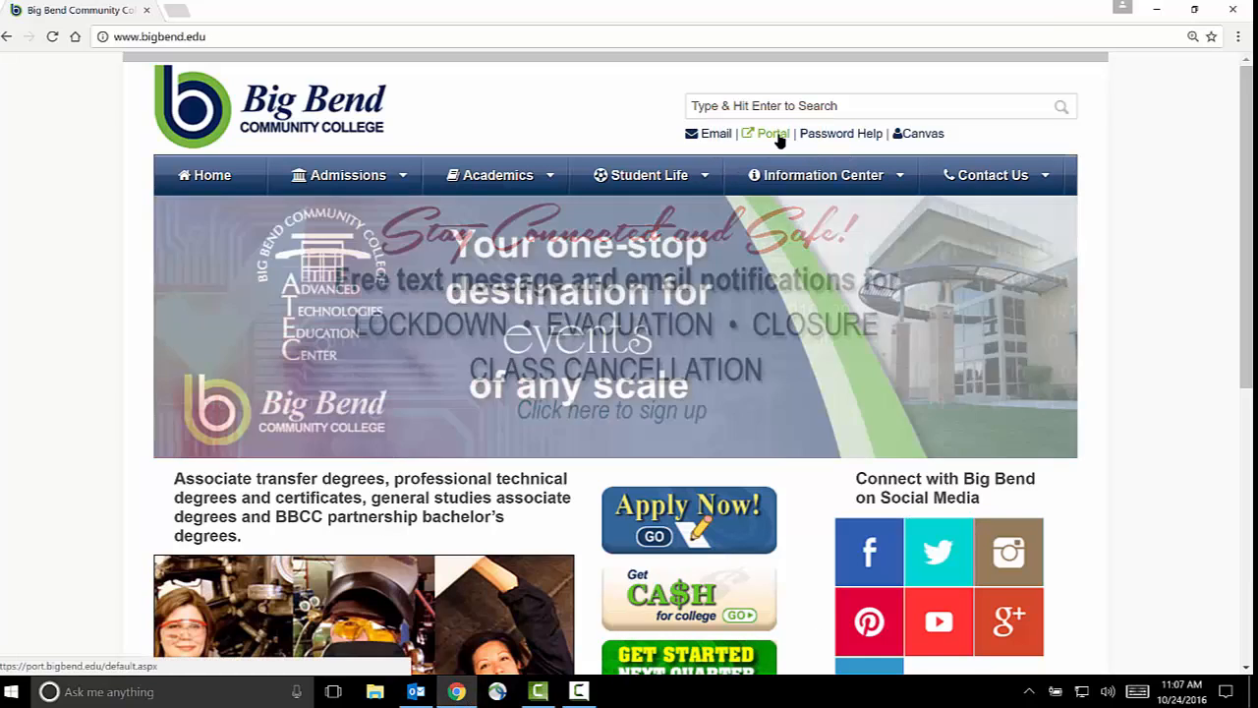
left_click(774, 132)
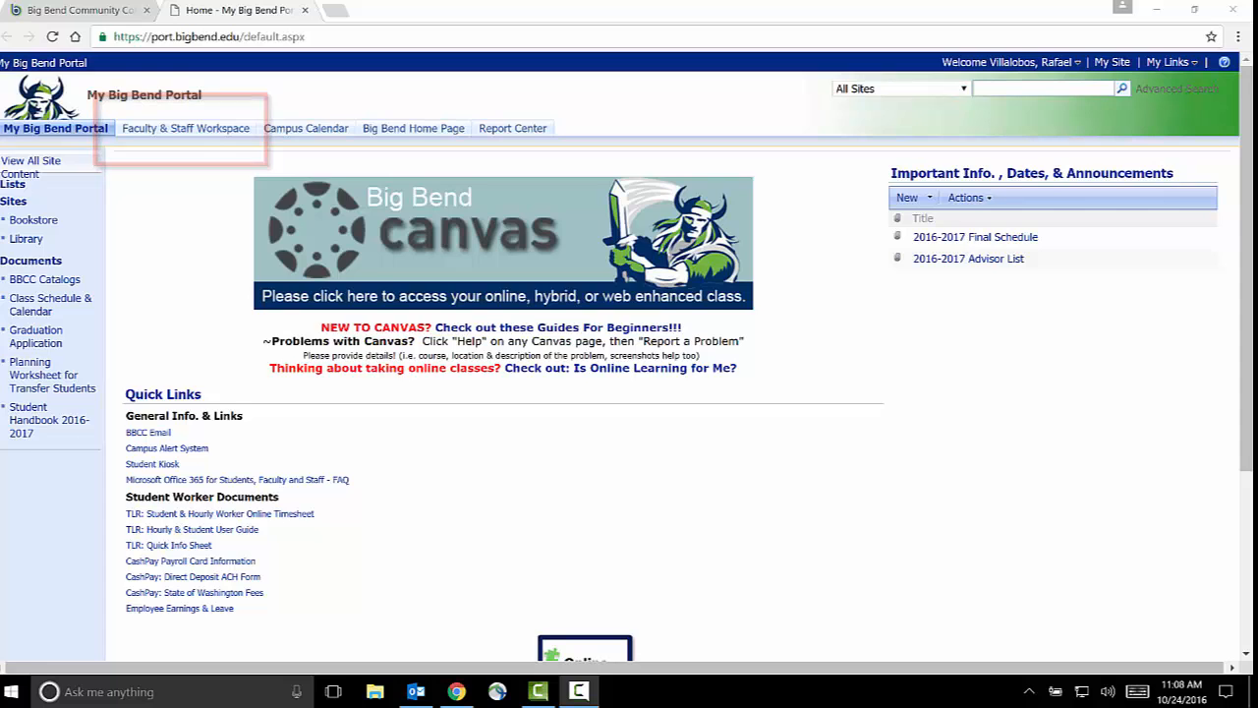
mouse_move(186, 128)
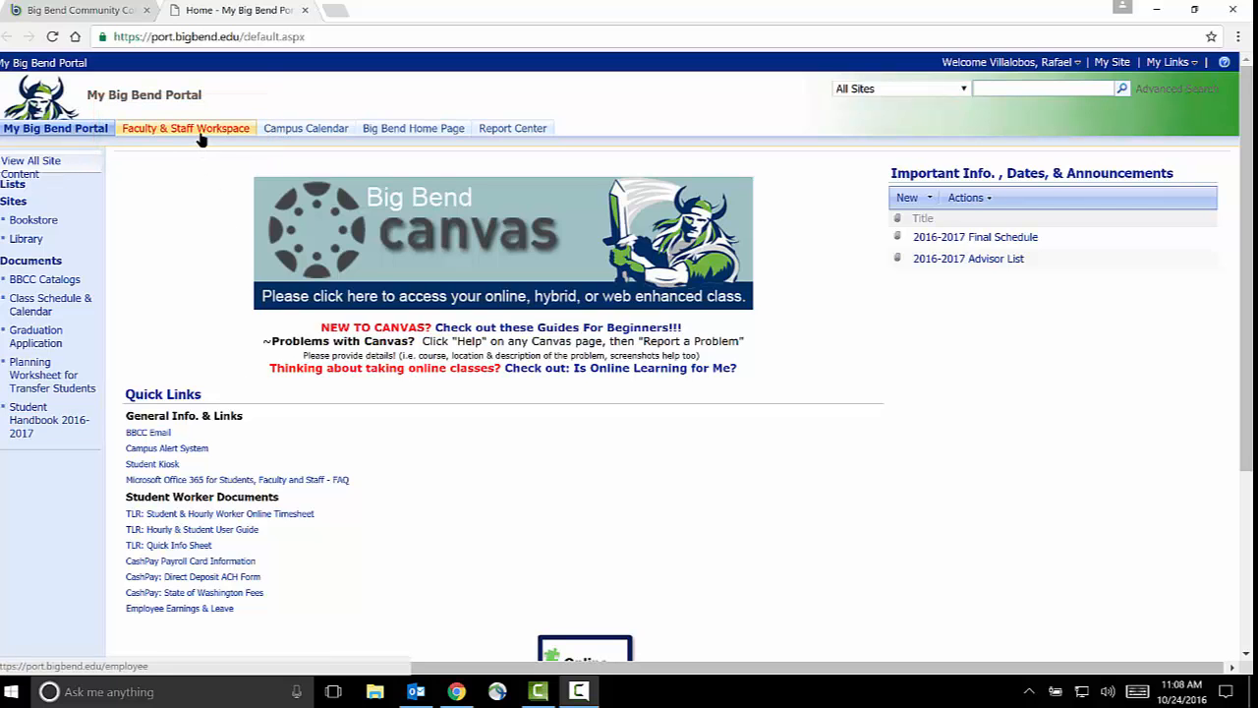
- Choose Faculty & Staff Workspace, then Advisor Data Portal (ADP) under Faculty
left_click(186, 128)
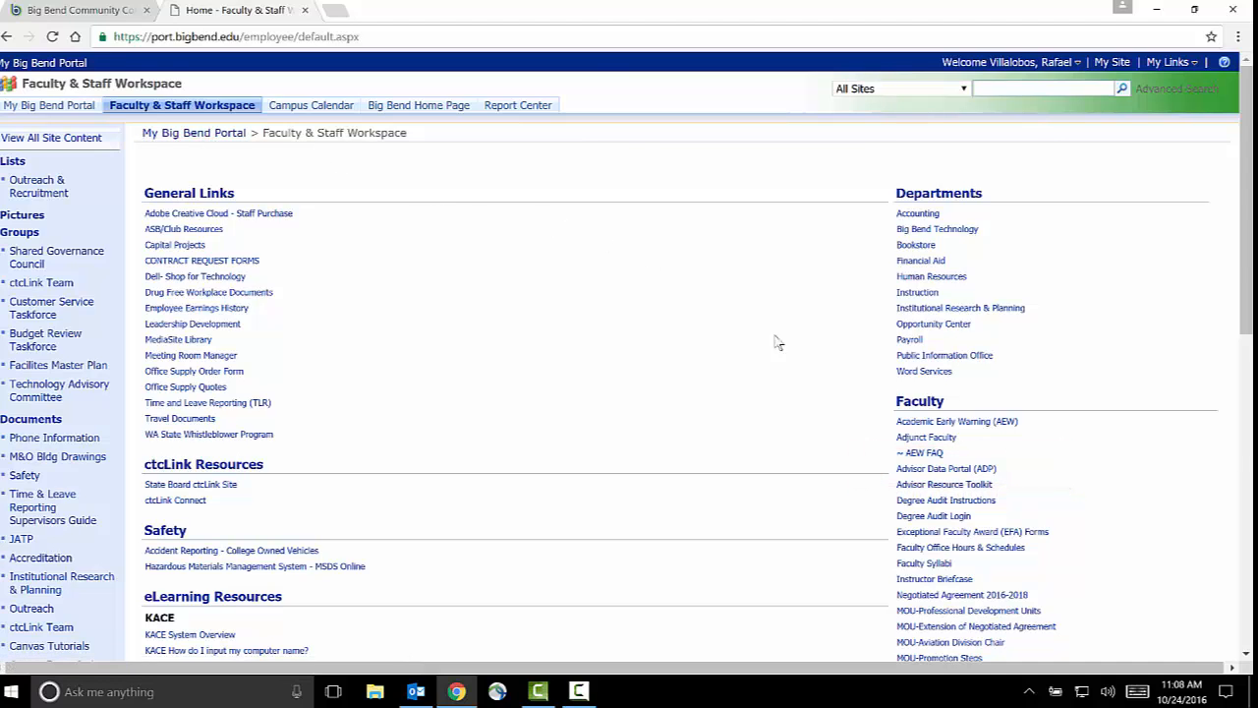
left_click(945, 468)
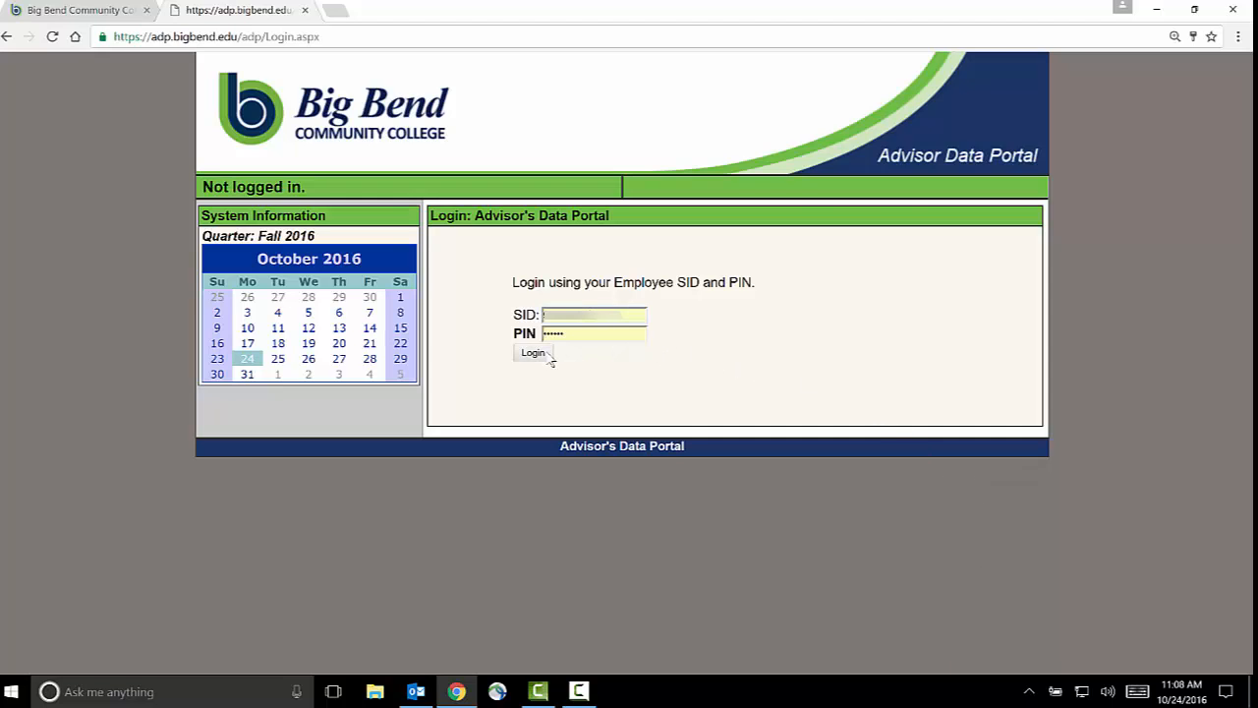
- Submit the entered Employee SID and PIN to log in
left_click(533, 353)
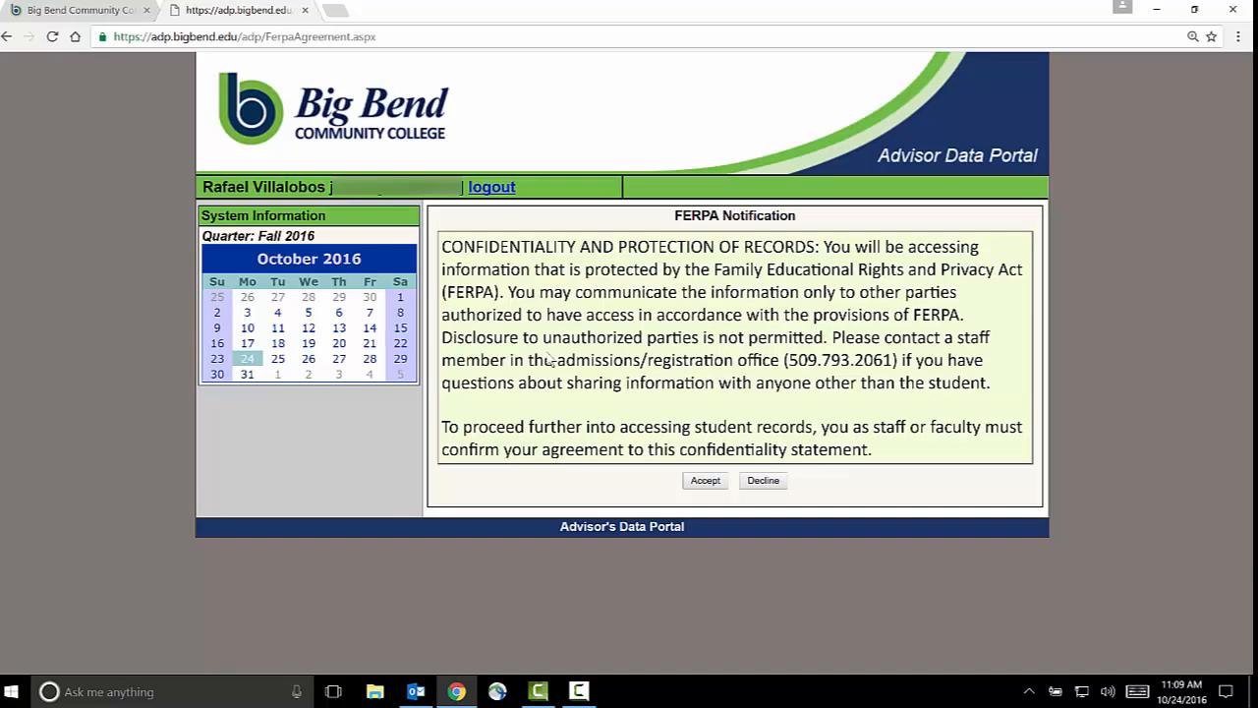
mouse_move(1241, 563)
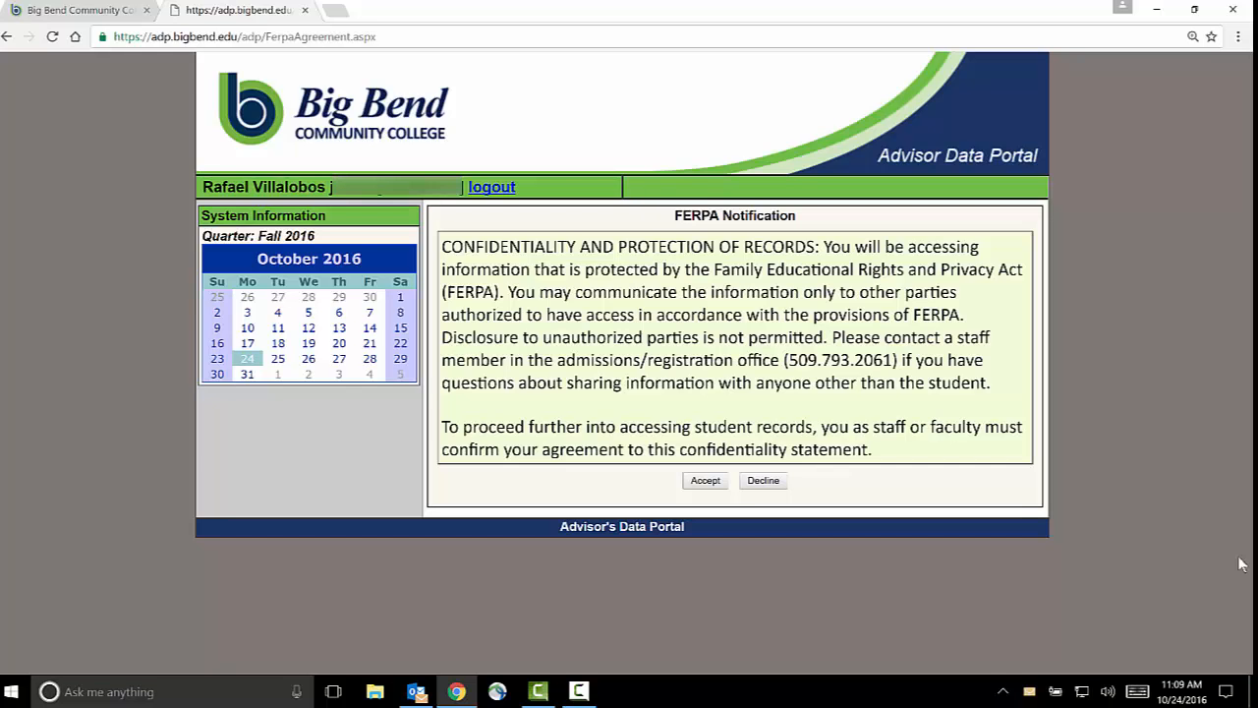
mouse_move(879, 452)
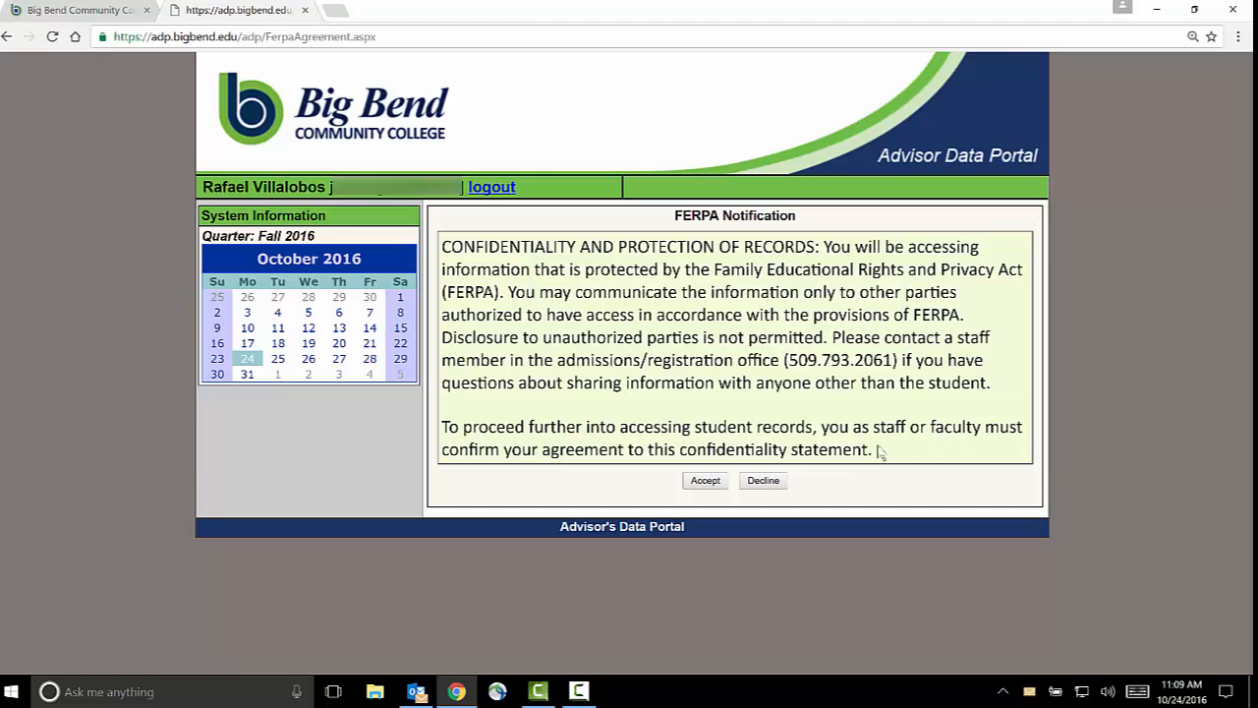
- Accept the FERPA Notification to reach the advisor welcome page
left_click(705, 479)
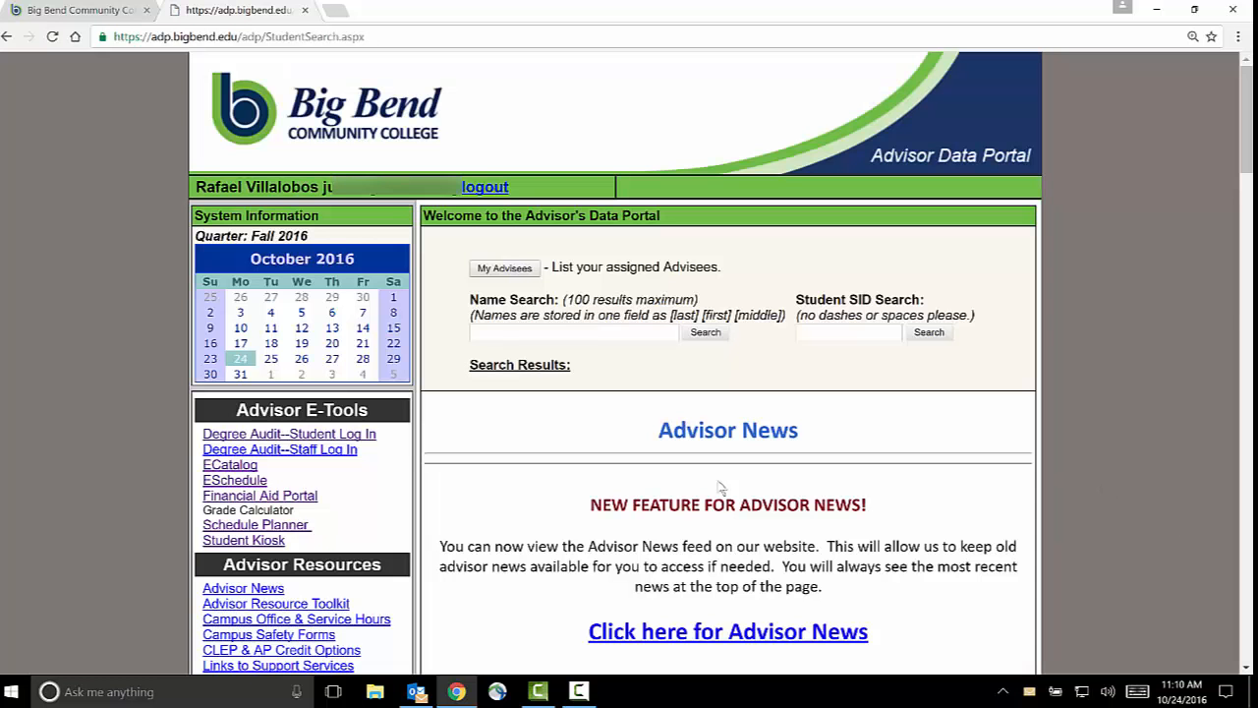